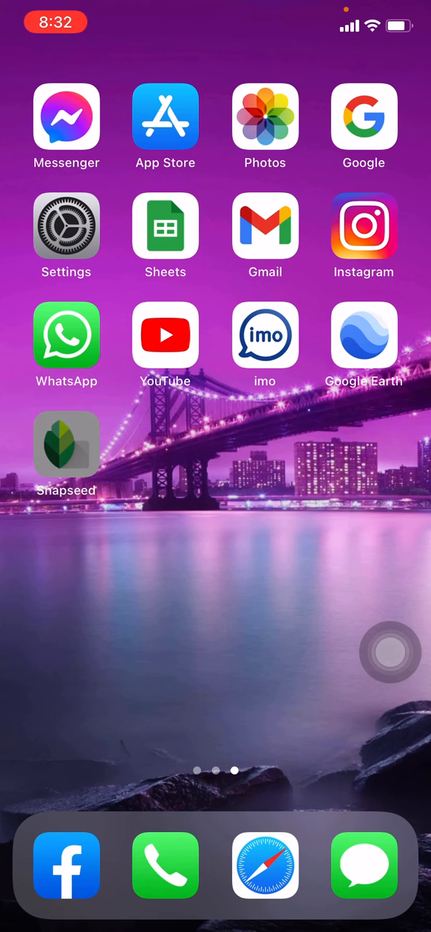
Launch Snapseed from the home screen to its start screen.
{"action": "left_click", "coordinate": [67, 444]}
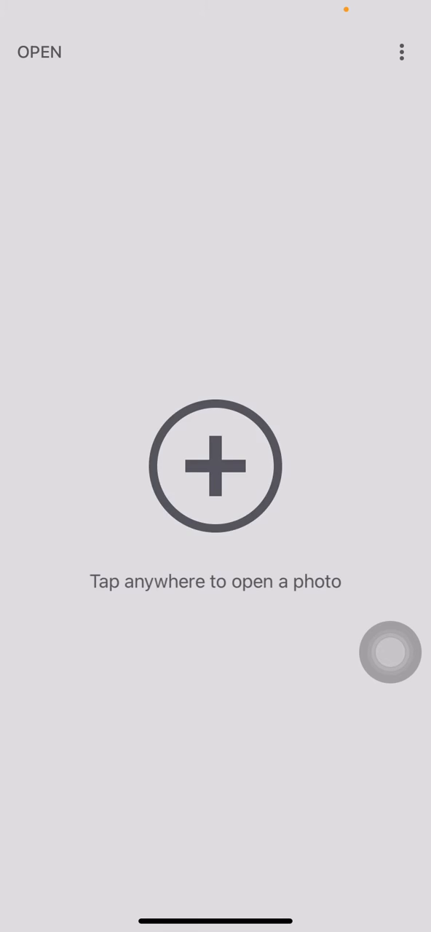
Open the silhouette photo of the woman under a purple sky from recent images.
{"action": "left_click", "coordinate": [216, 466]}
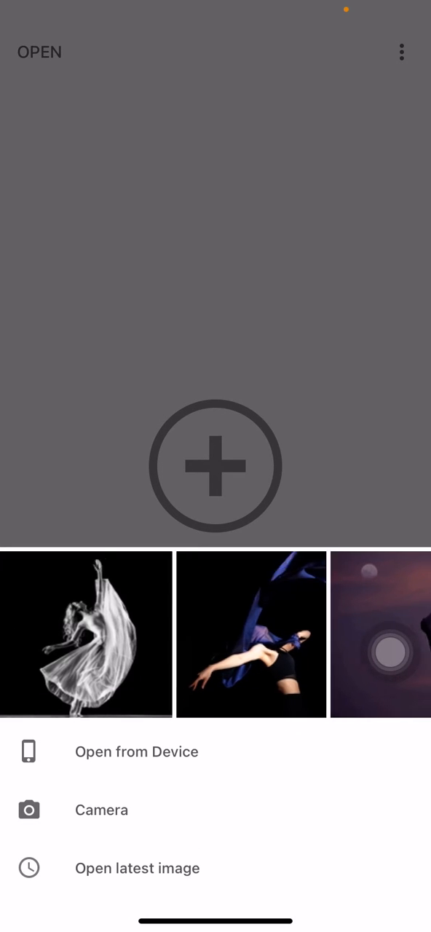
{"action": "scroll", "scroll_direction": "left", "scroll_amount": 3}
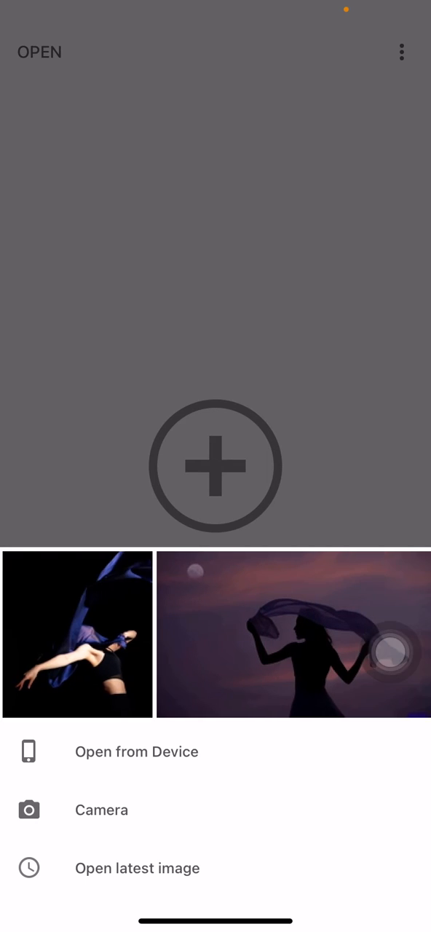
{"action": "left_click", "coordinate": [294, 635]}
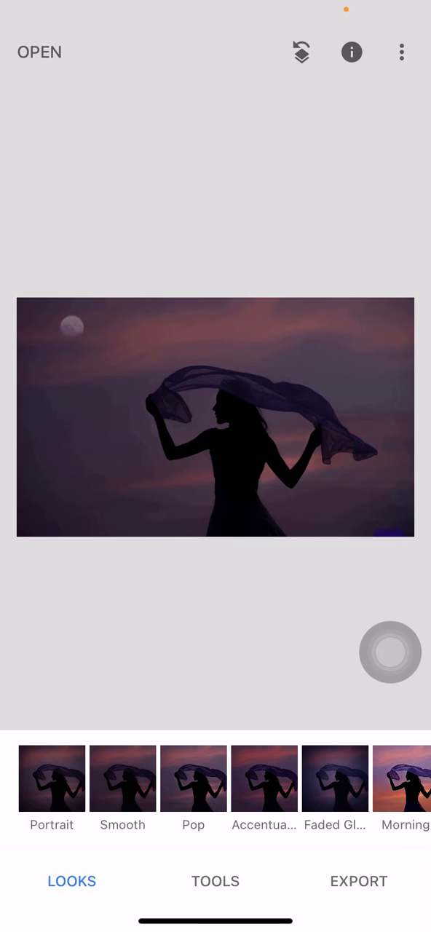
Add a speech-bubble text caption over the photo via the Text tool.
{"action": "left_click", "coordinate": [216, 881]}
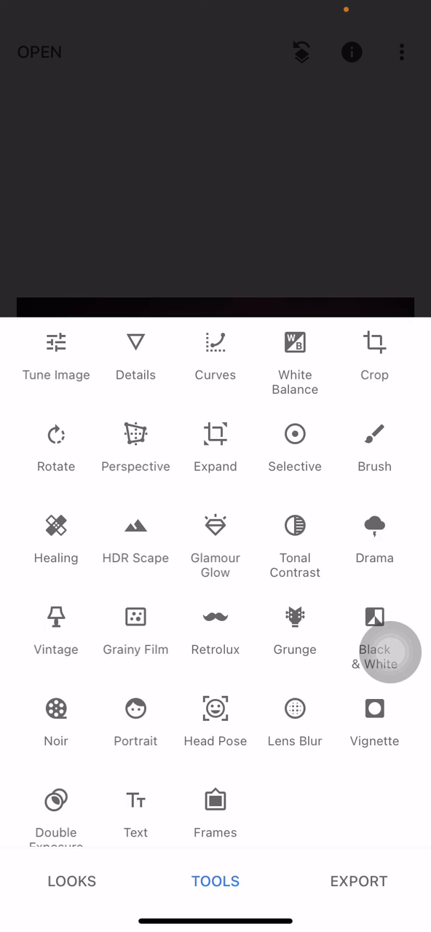
{"action": "left_click", "coordinate": [135, 814]}
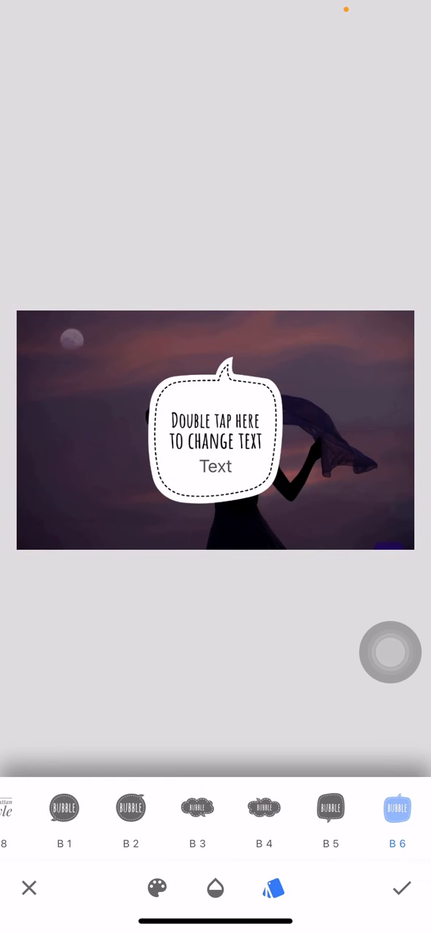
Replace the caption's placeholder words with 'HIE'.
{"action": "double_click", "coordinate": [215, 442]}
{"action": "type", "text": "Hie"}
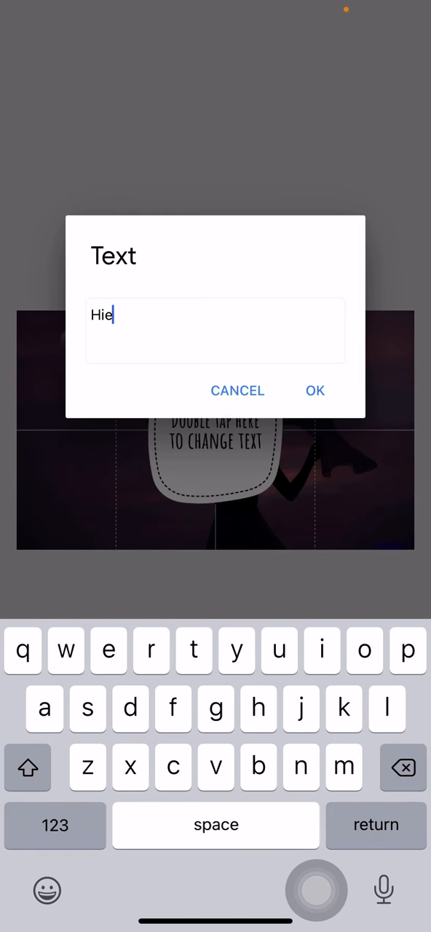
{"action": "left_click", "coordinate": [316, 391]}
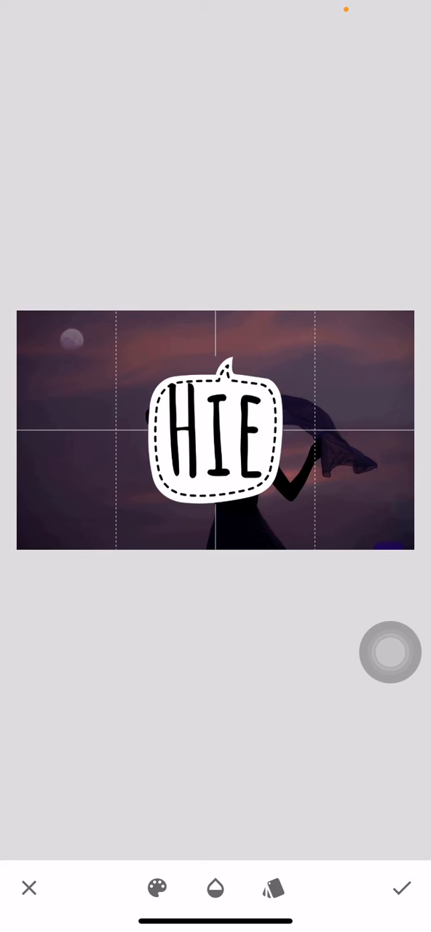
Colour the HIE bubble cream and set its opacity back to full.
{"action": "left_click", "coordinate": [157, 888]}
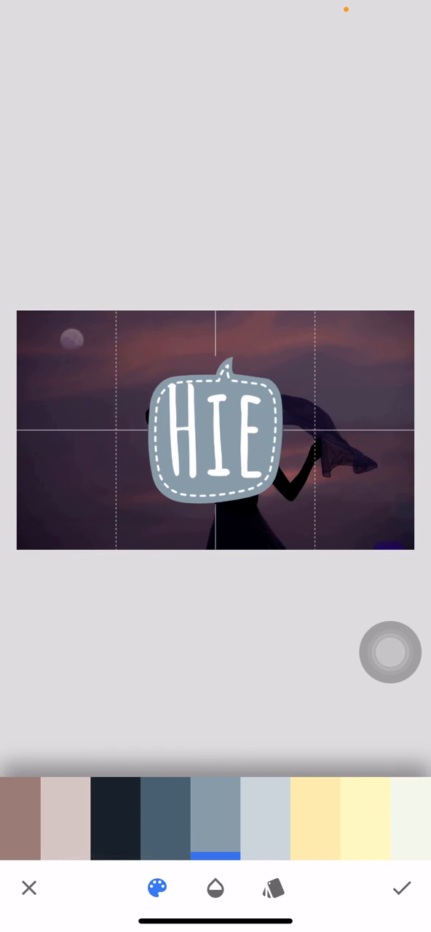
{"action": "left_click", "coordinate": [216, 889]}
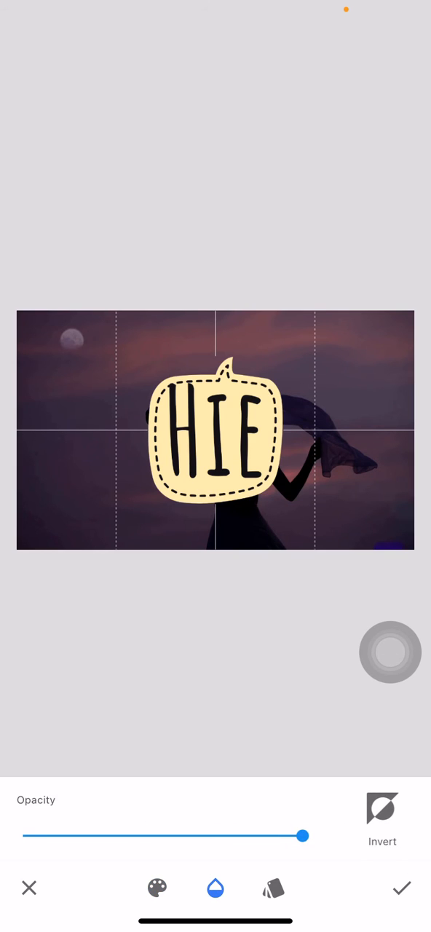
{"action": "left_click_drag", "start_coordinate": [303, 836], "coordinate": [192, 836]}
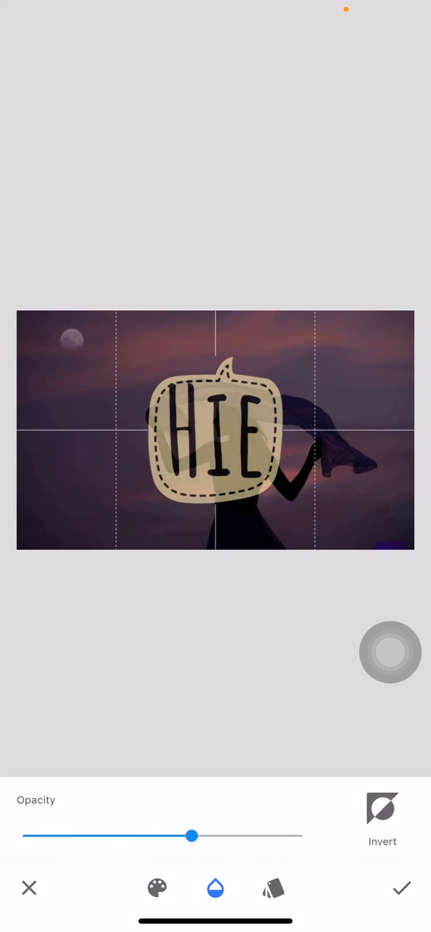
{"action": "left_click_drag", "start_coordinate": [192, 836], "coordinate": [295, 836]}
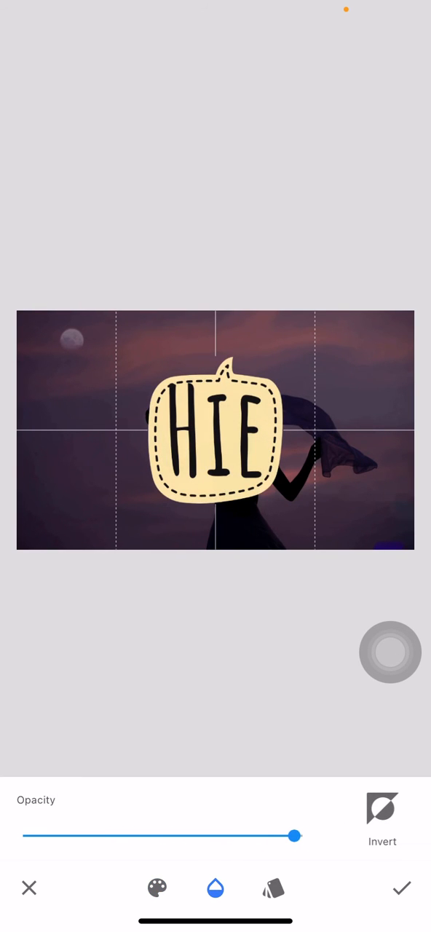
{"action": "left_click", "coordinate": [274, 888]}
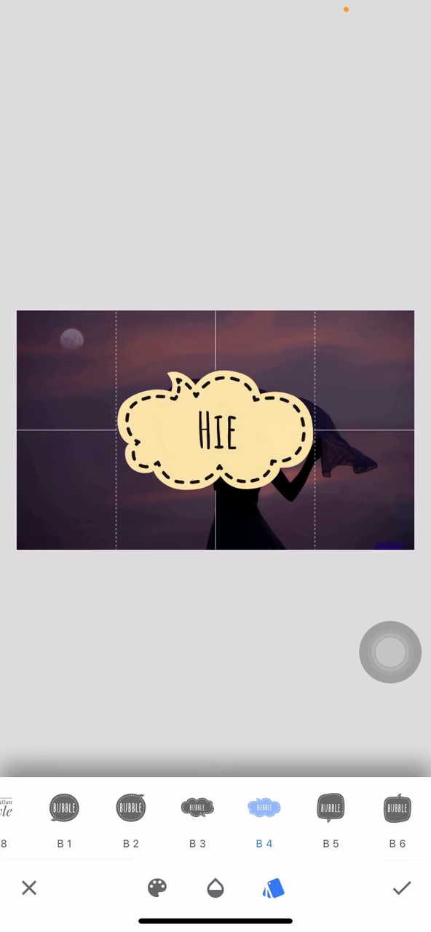
Apply a Manhattan-style preset with side lines to the HIE caption and commit it.
{"action": "left_click", "coordinate": [398, 807]}
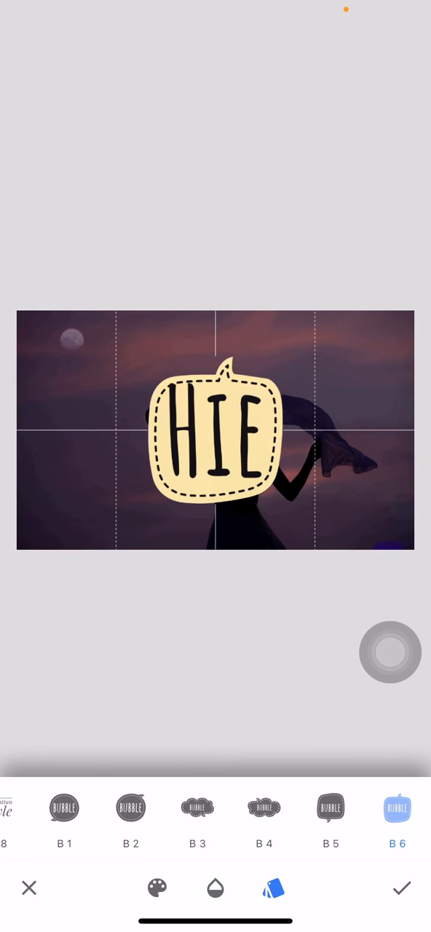
{"action": "scroll", "scroll_direction": "left", "scroll_amount": 3}
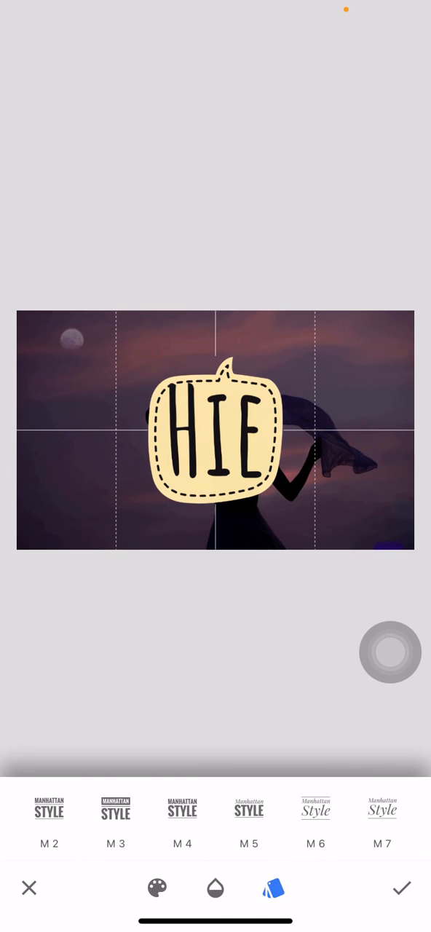
{"action": "left_click", "coordinate": [402, 889]}
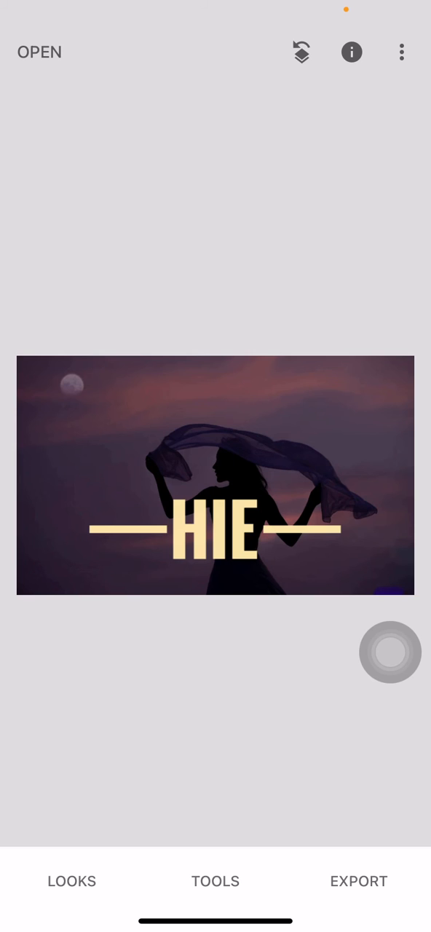
Save the captioned photo in place, allowing the photo to be modified.
{"action": "left_click", "coordinate": [358, 881]}
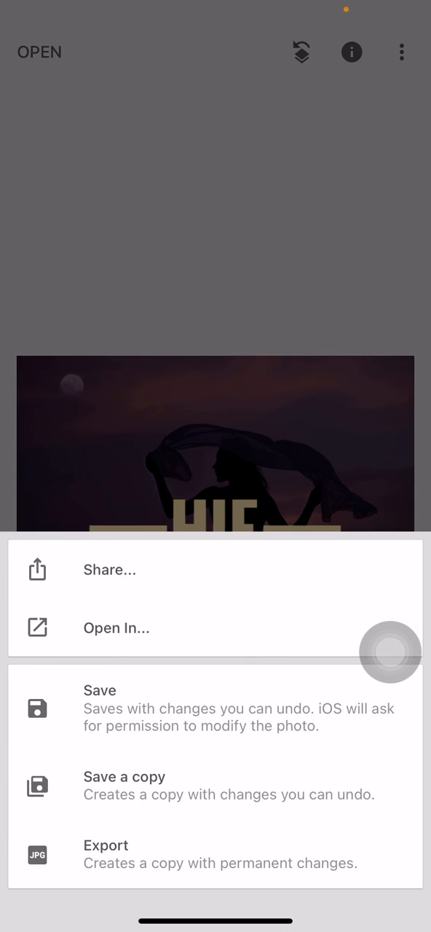
{"action": "left_click", "coordinate": [99, 690]}
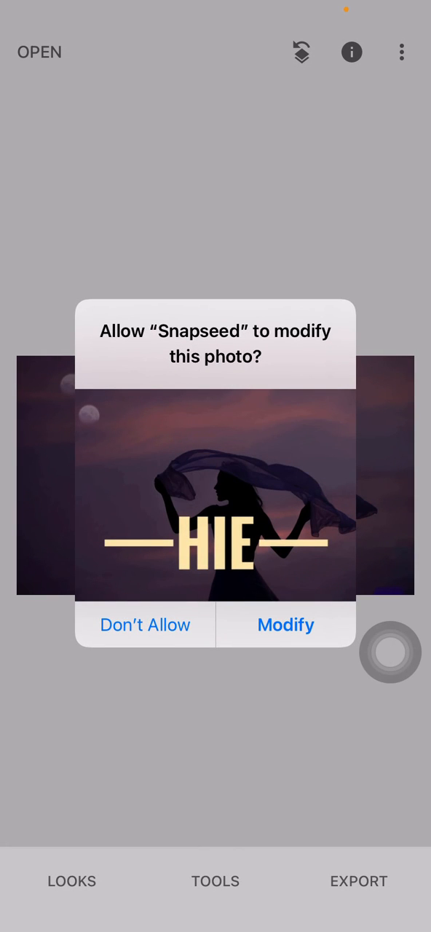
{"action": "left_click", "coordinate": [285, 623]}
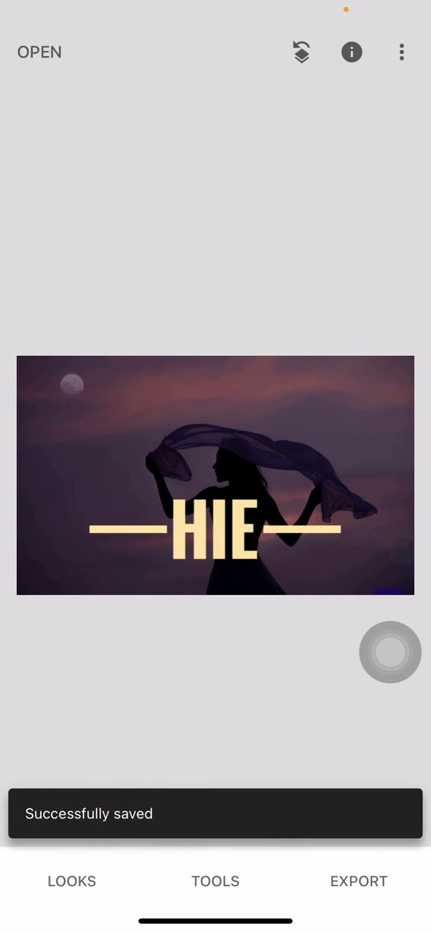